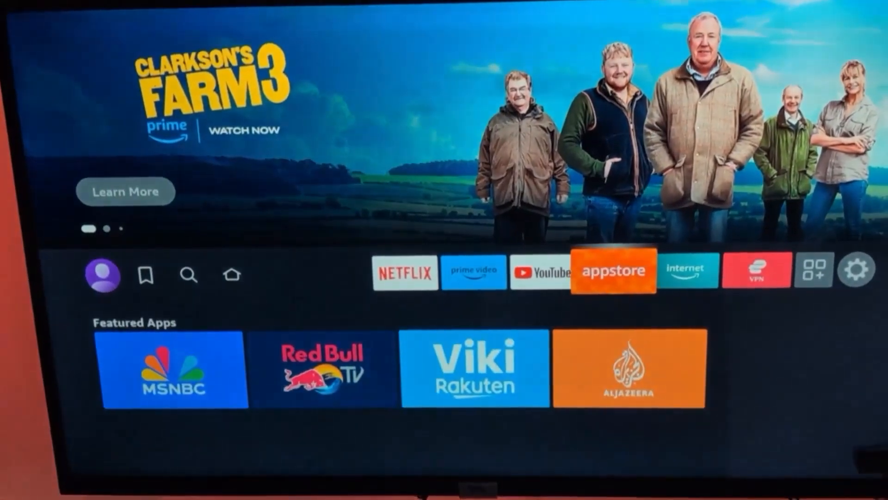
Open ExpressVPN's Americas server locations with the United States listed first.
{"action": "left_click", "coordinate": [612, 271]}
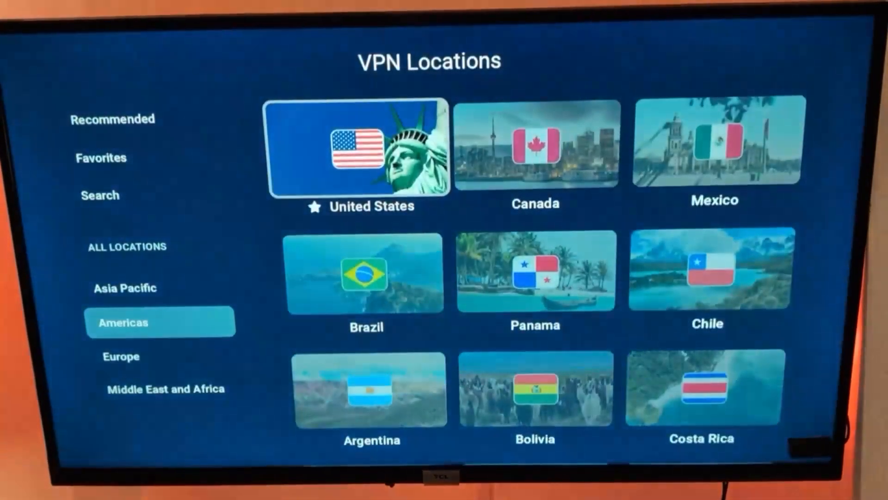
Switch from the ExpressVPN locations screen to the Netflix browse page in Edge.
{"action": "left_click", "coordinate": [355, 147]}
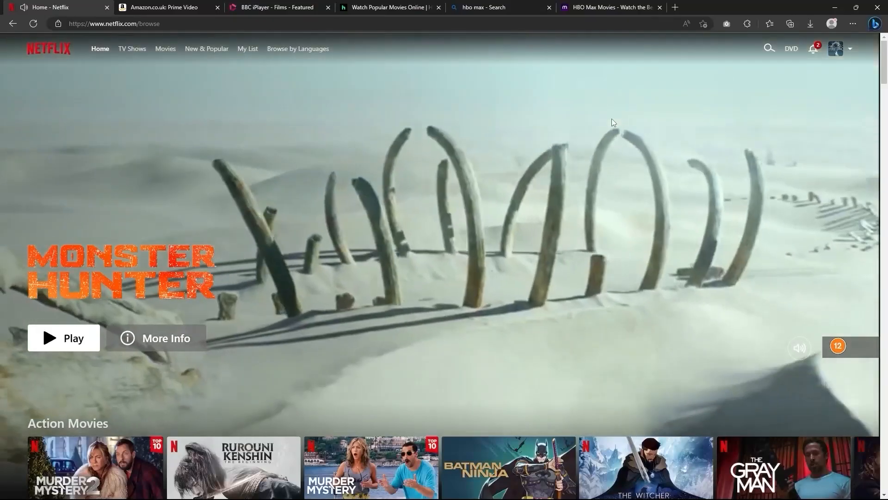
Browse the Prime Video catalogue, then Hulu's movies page with featured and blockbuster rows.
{"action": "left_click", "coordinate": [164, 7]}
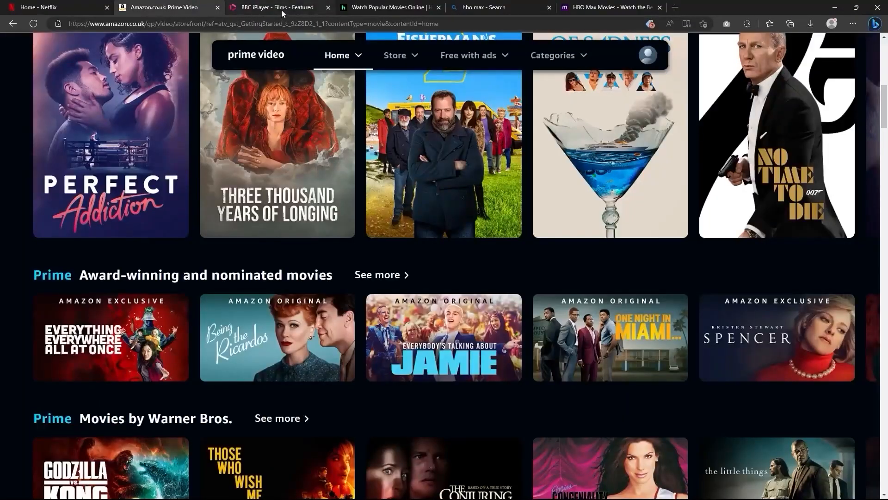
{"action": "left_click", "coordinate": [389, 8]}
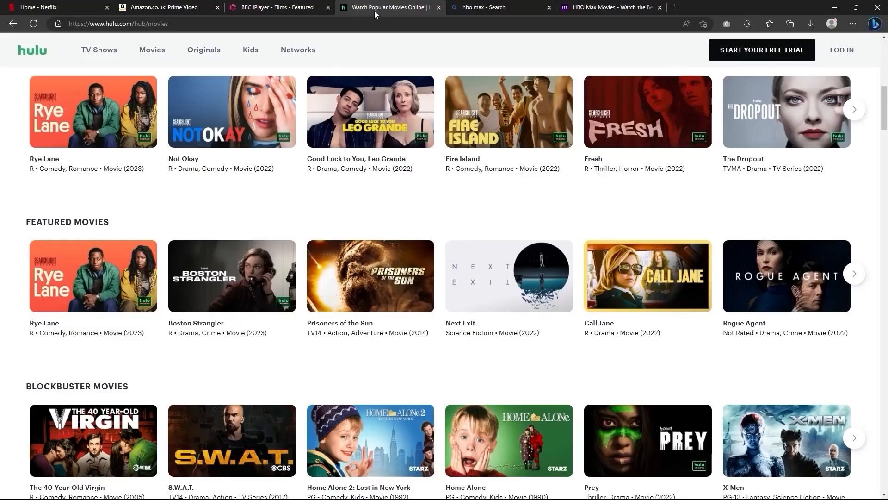